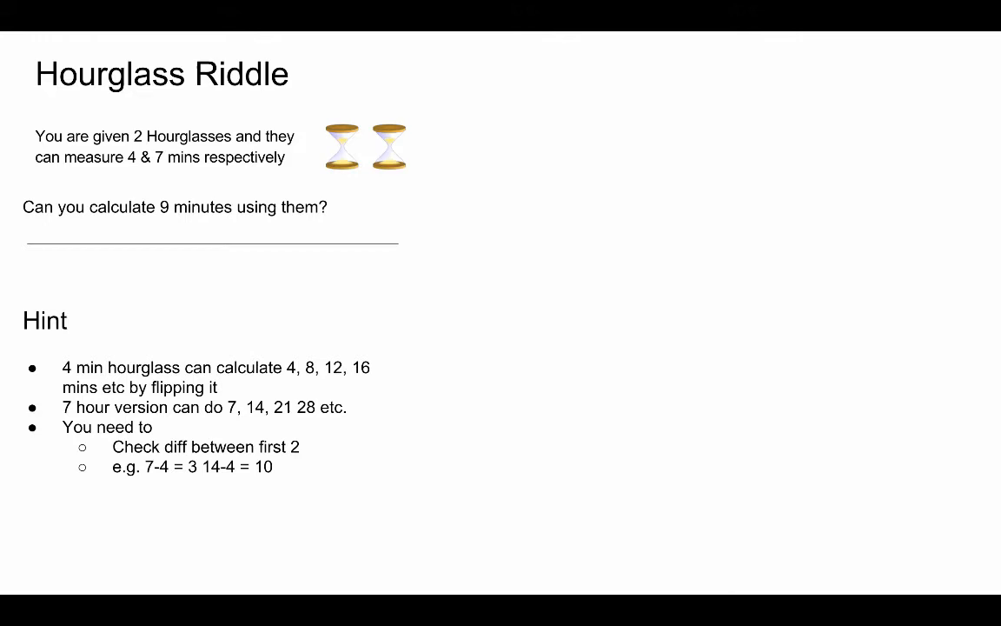
pyautogui.write('e.g. 7-8 = 1 14 - 8 = 6')
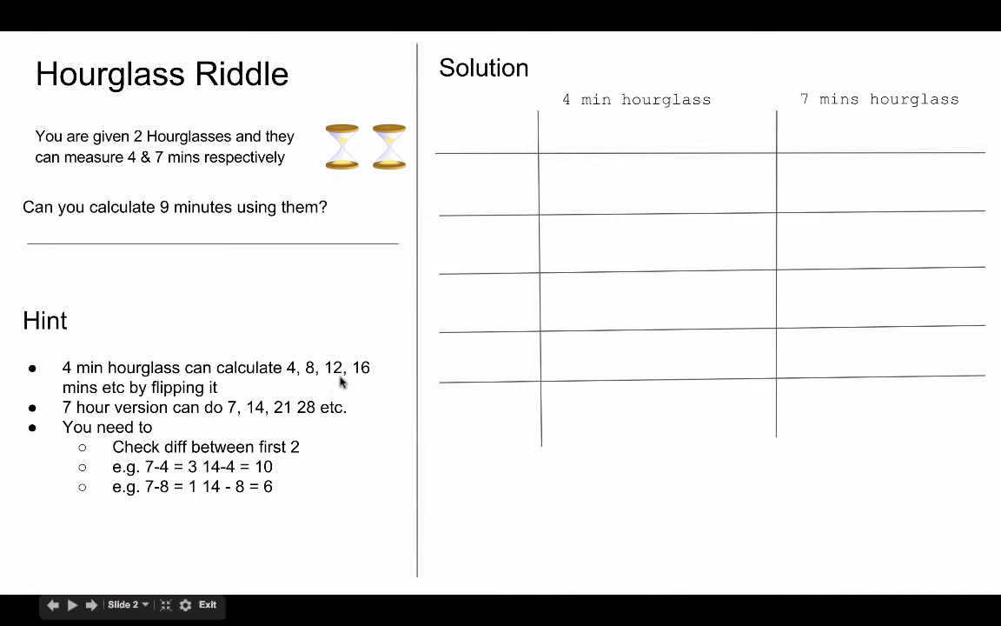
pyautogui.moveTo(233, 410)
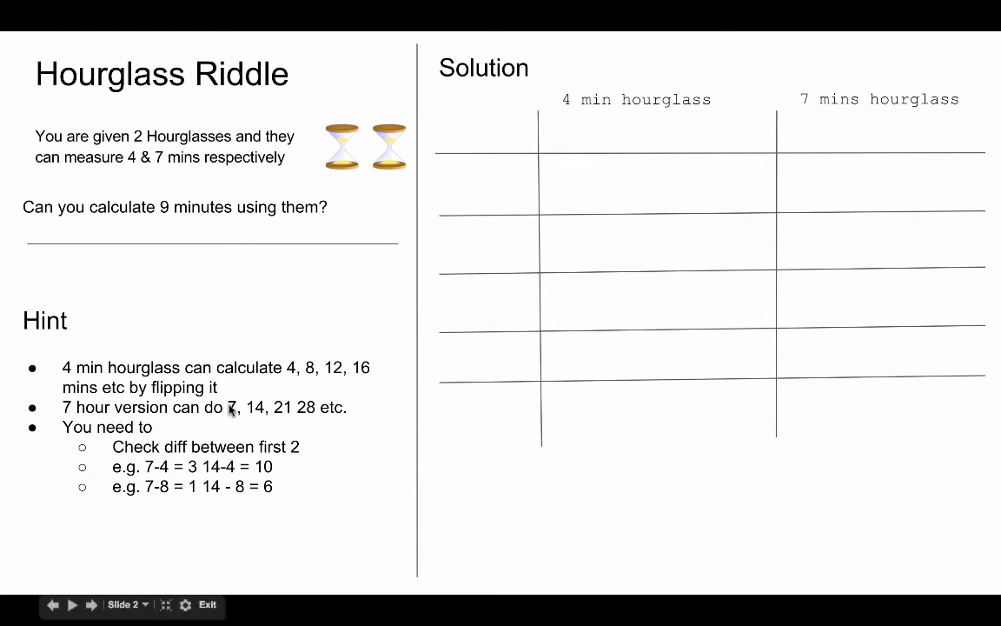